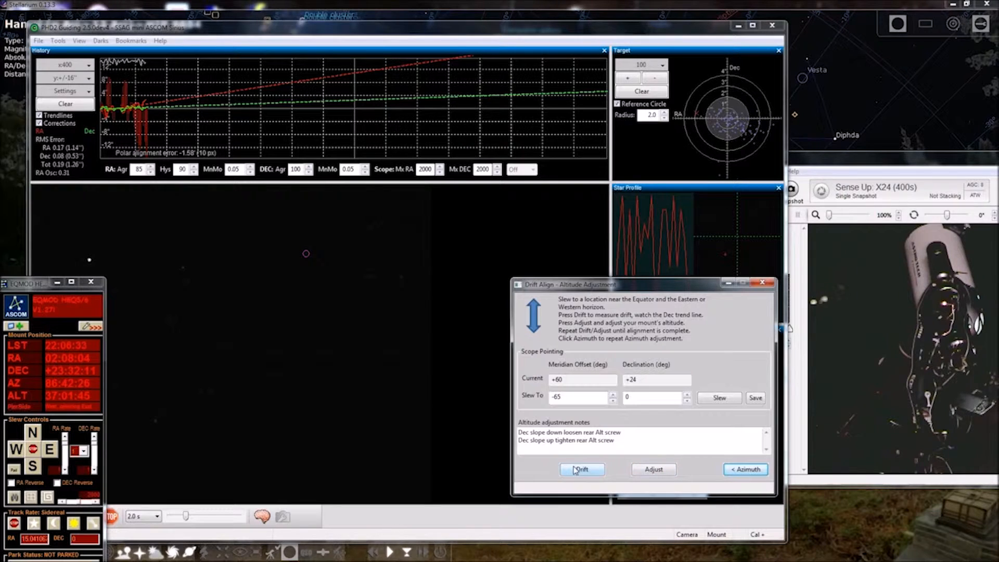
# - Start the altitude drift measurement on an auto-selected star to plot the Dec trend line
pyautogui.click(580, 469)
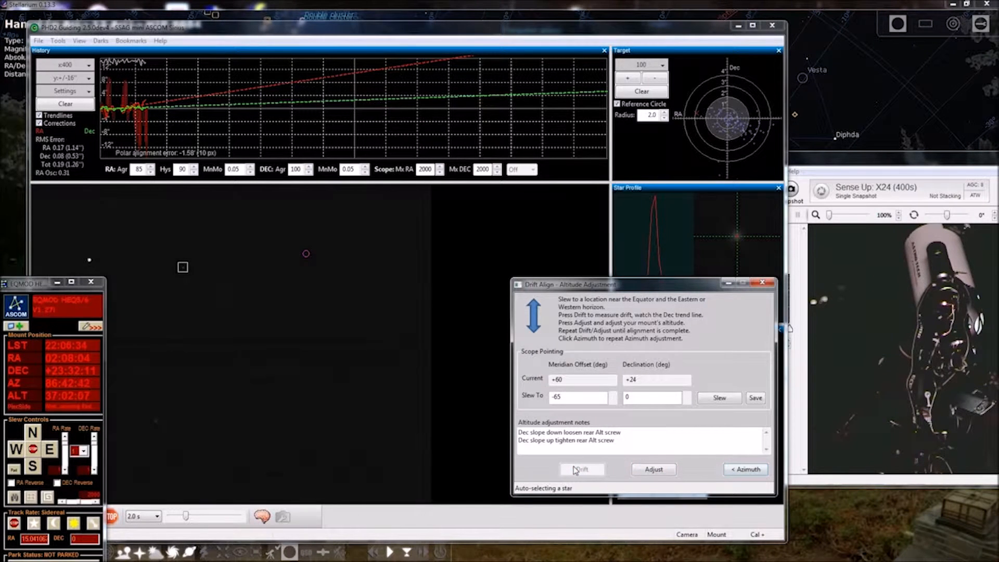
pyautogui.click(581, 469)
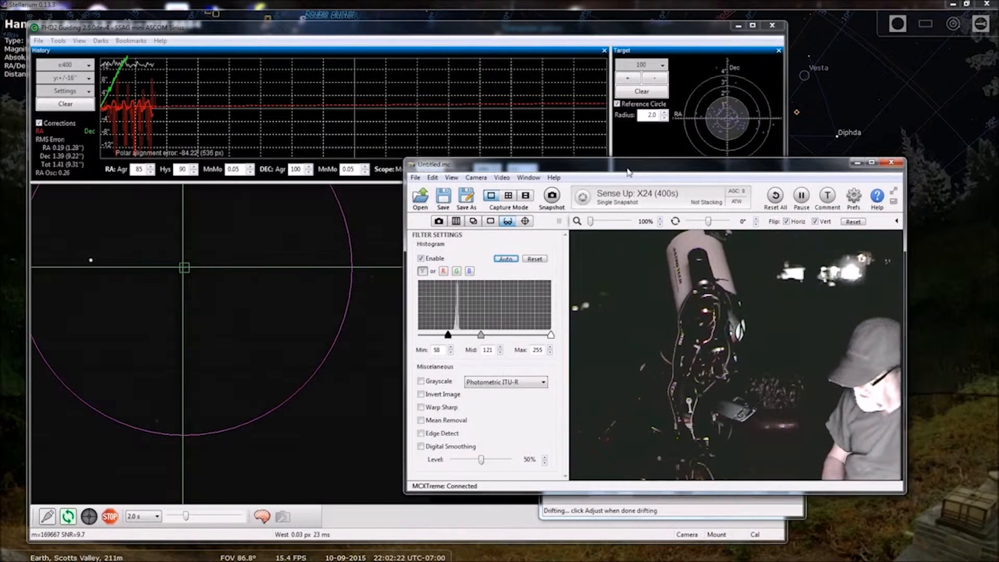
# - Raise the MCXtreme camera view to reveal the drift notes, then stop drifting for altitude adjustment
pyautogui.click(874, 163)
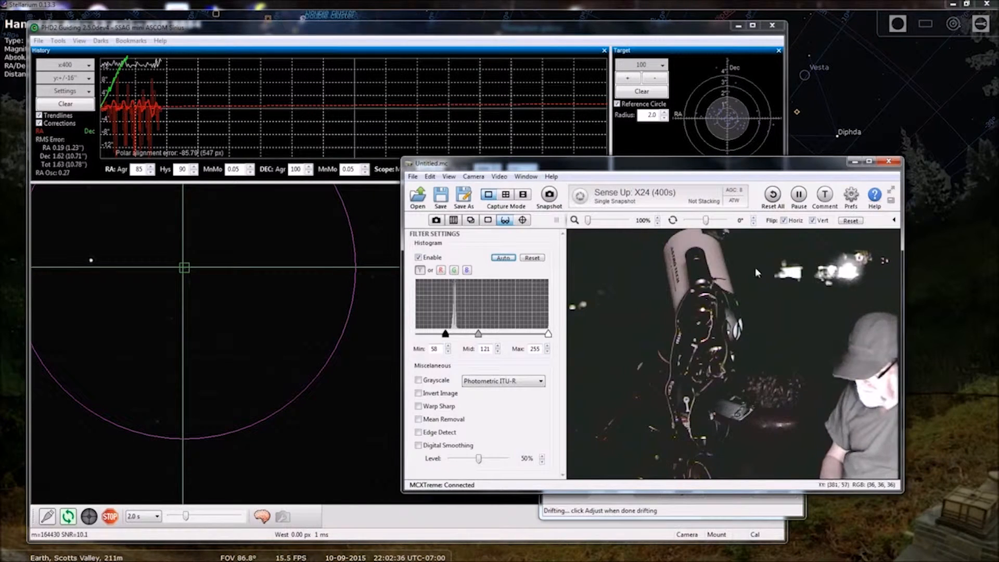
pyautogui.moveTo(650, 163); pyautogui.dragTo(681, 136)
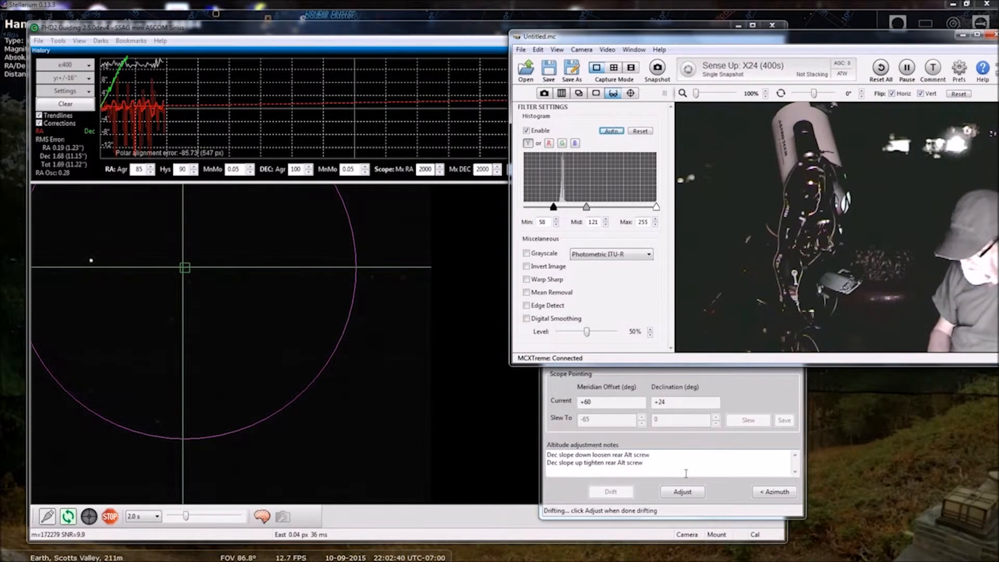
pyautogui.click(682, 492)
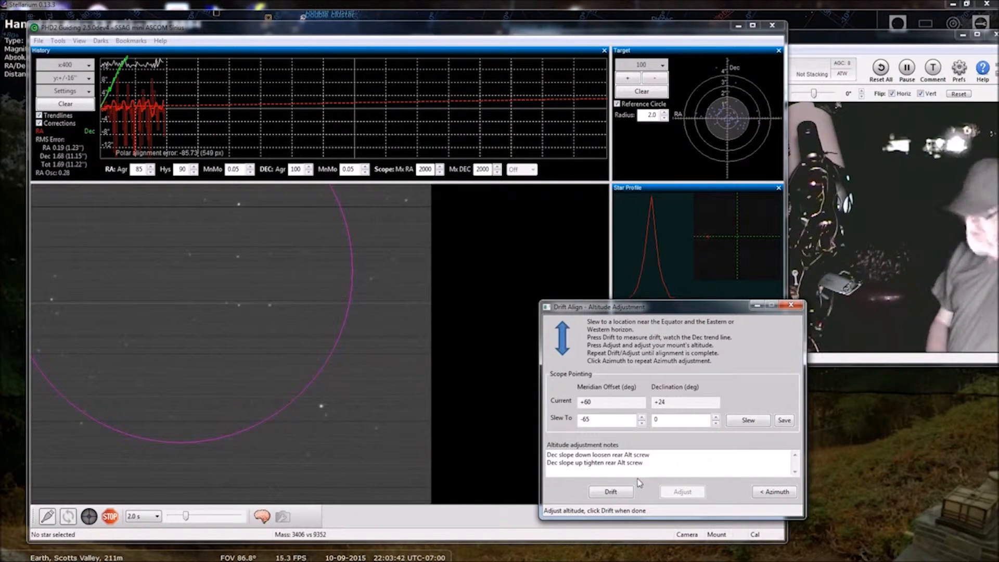
# - Drift on a newly auto-selected star, bringing the polar alignment error near 19 arcminutes
pyautogui.click(610, 491)
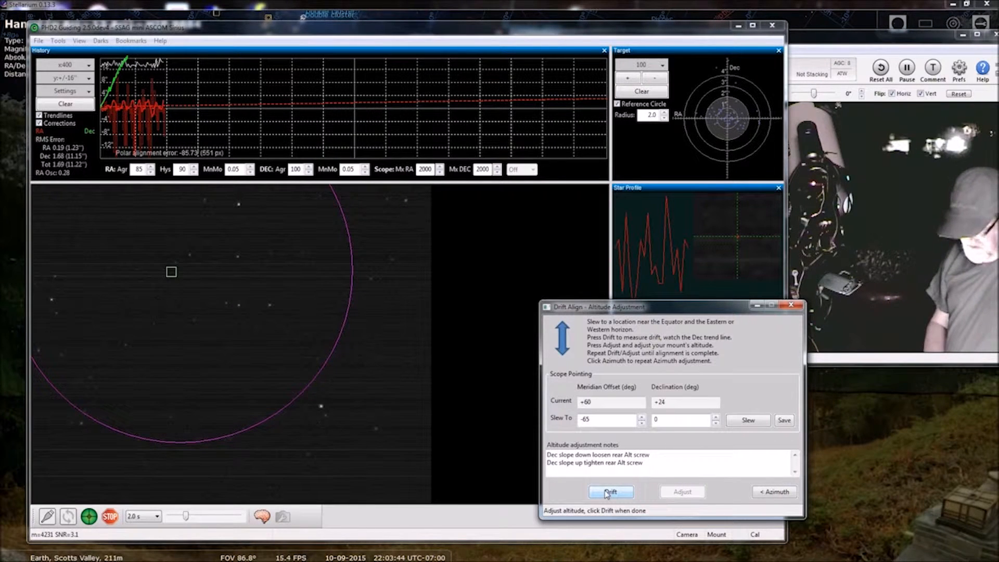
pyautogui.click(610, 491)
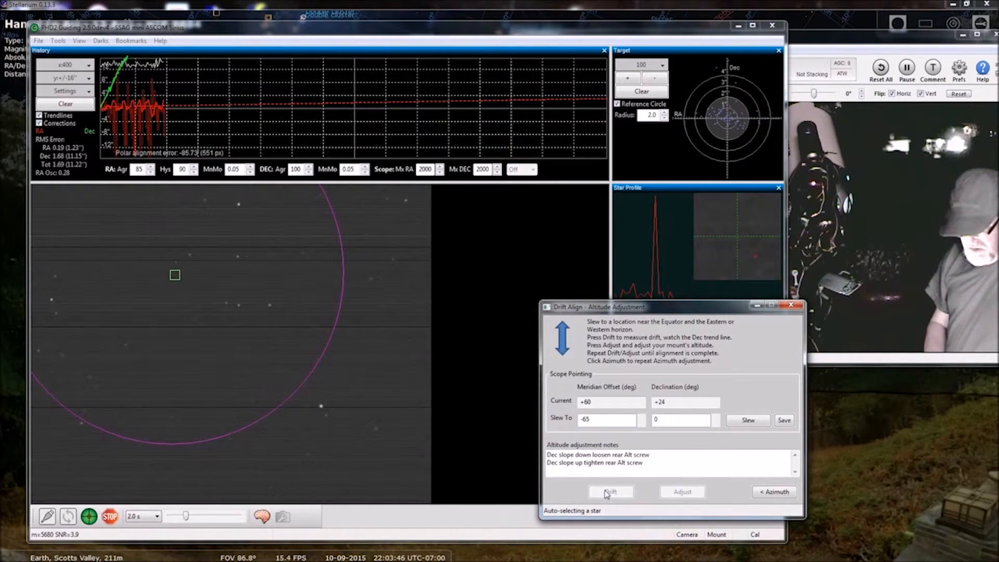
pyautogui.click(610, 492)
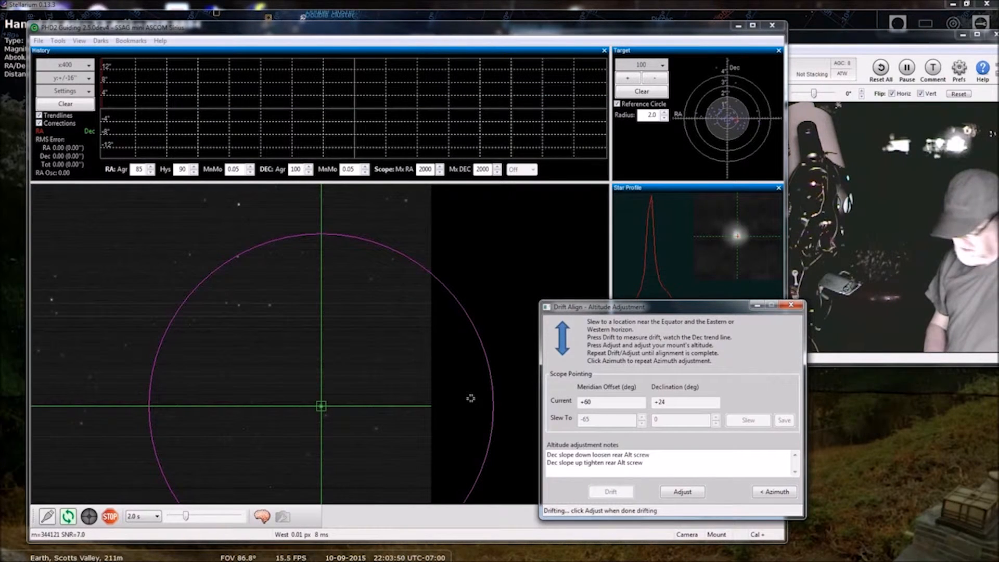
pyautogui.click(609, 492)
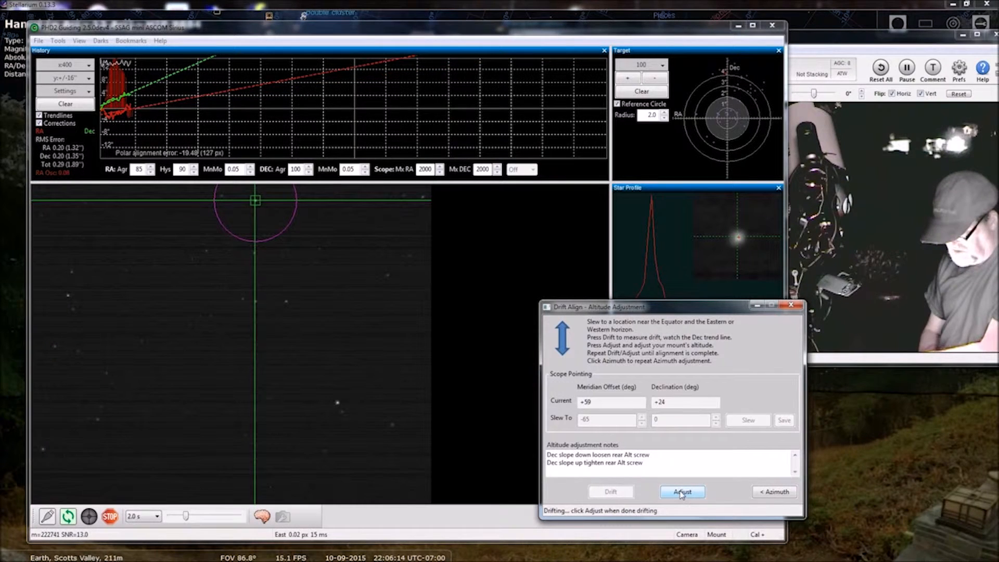
# - Stop the drift run and return to altitude adjustment mode at about 19 arcminutes error
pyautogui.click(682, 491)
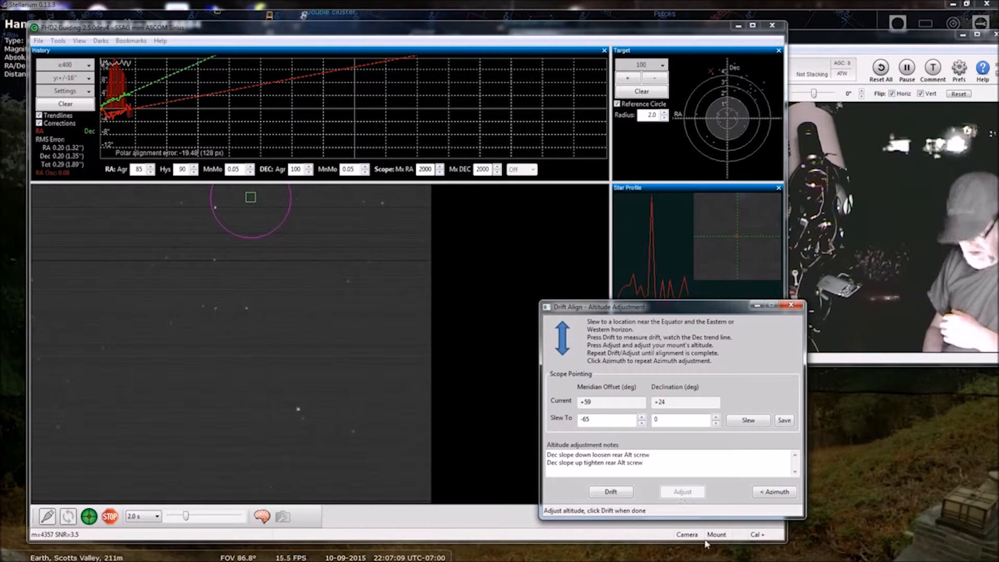
# - Drift on a fresh star until alignment error drops to about 9–10 arcminutes
pyautogui.click(610, 491)
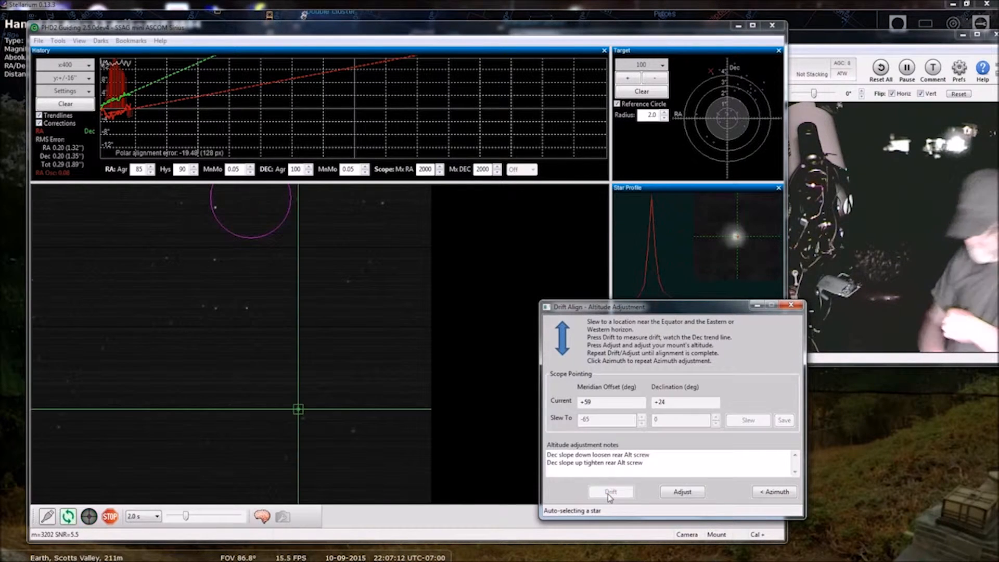
pyautogui.click(609, 491)
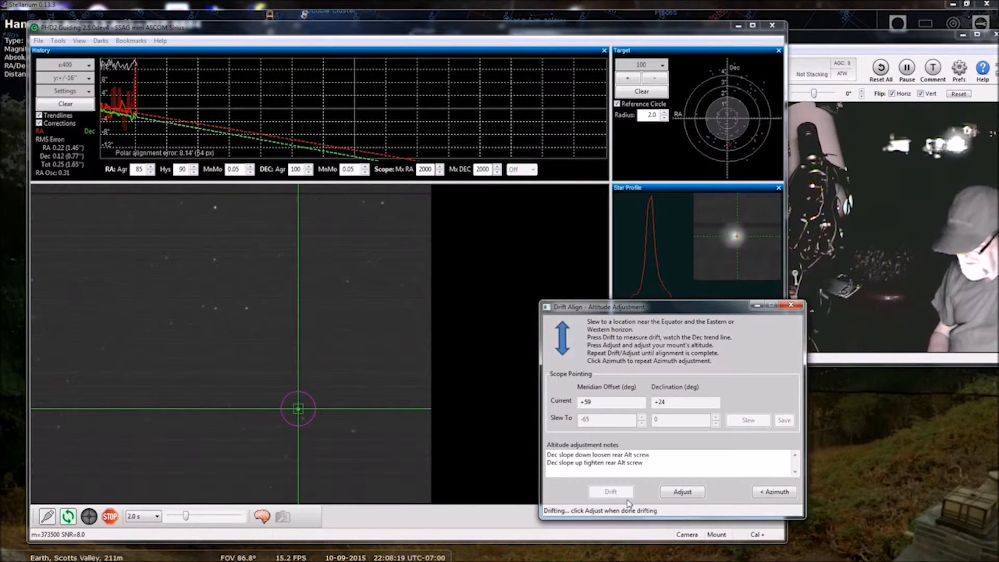
pyautogui.click(682, 491)
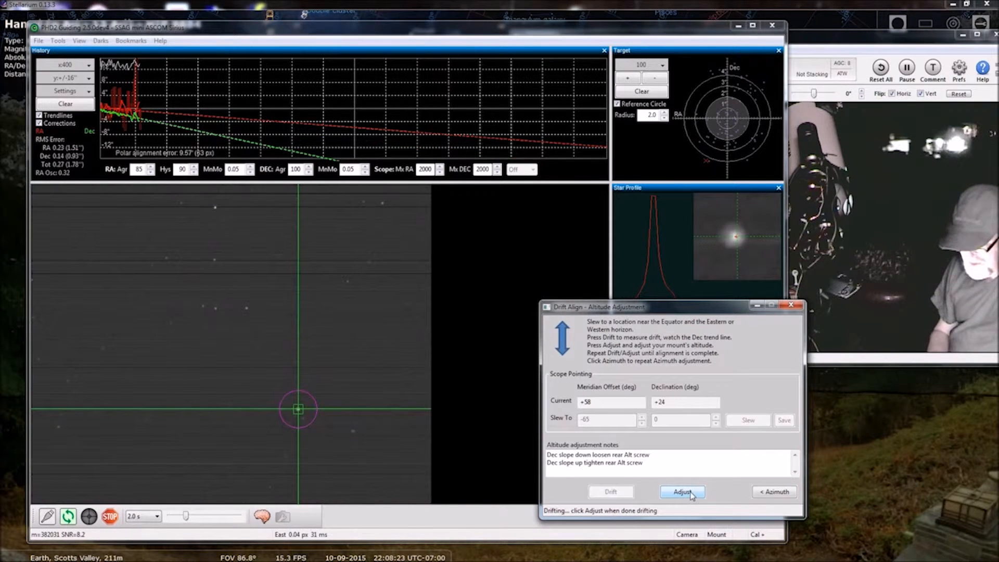
# - Pause drifting for another small altitude correction, then start drifting on a new star
pyautogui.click(682, 491)
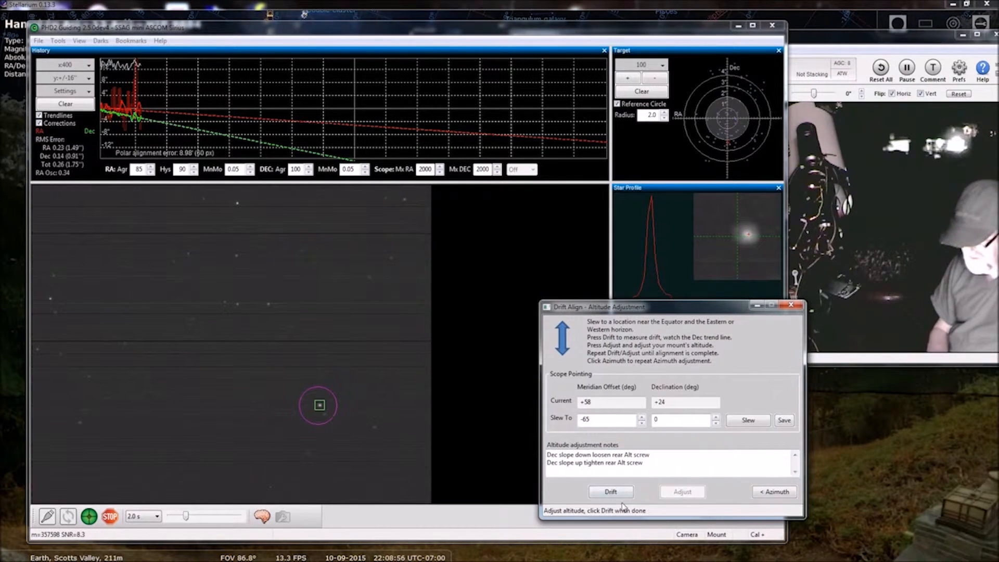
pyautogui.click(609, 491)
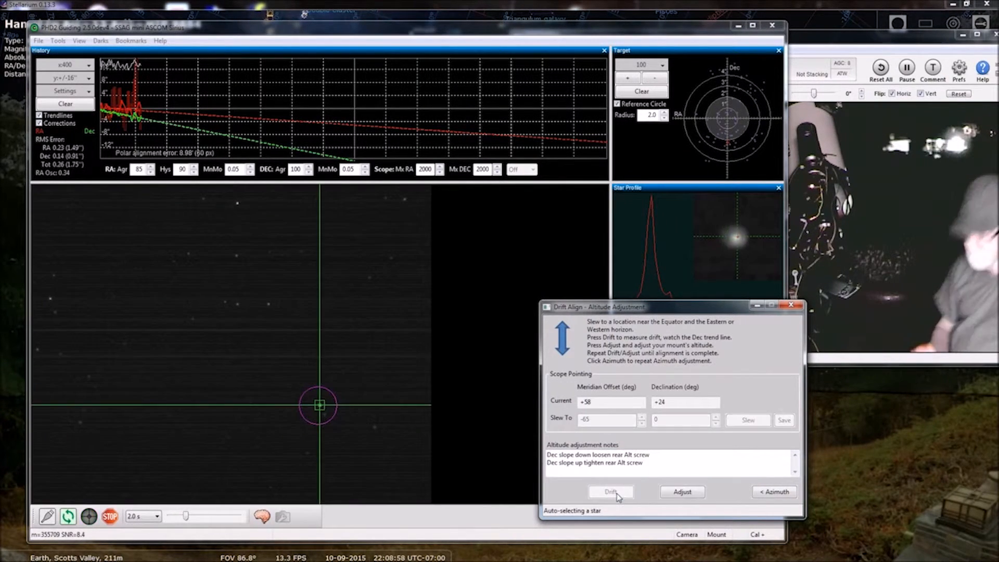
# - Restart drifting after the lost star until alignment error reaches about 1.4 arcminutes
pyautogui.click(610, 491)
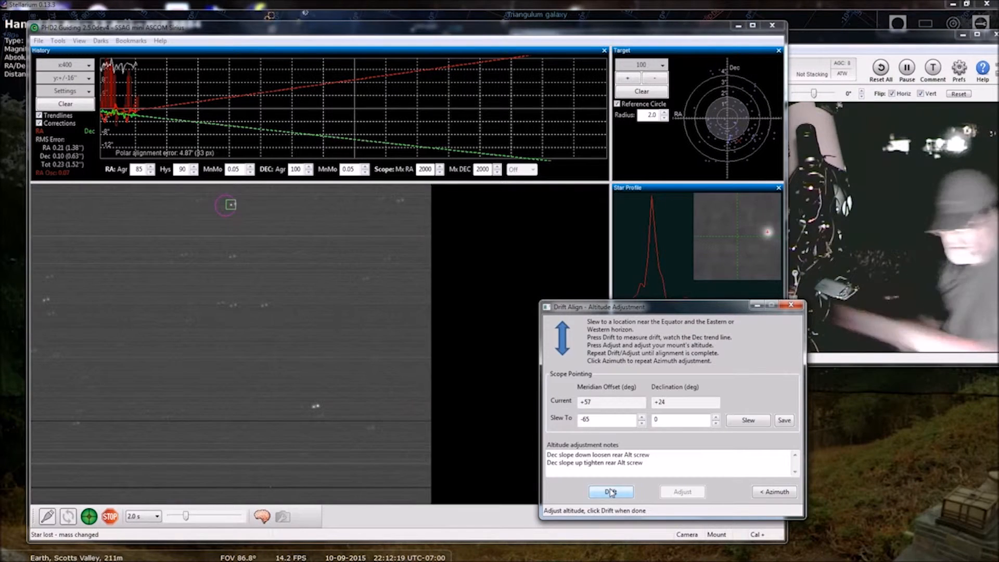
pyautogui.click(610, 491)
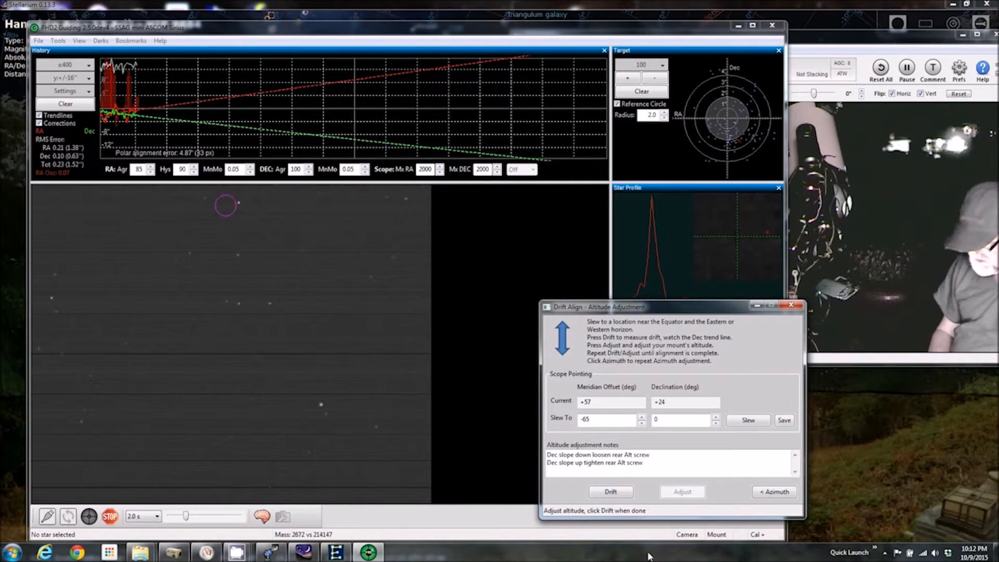
pyautogui.click(610, 491)
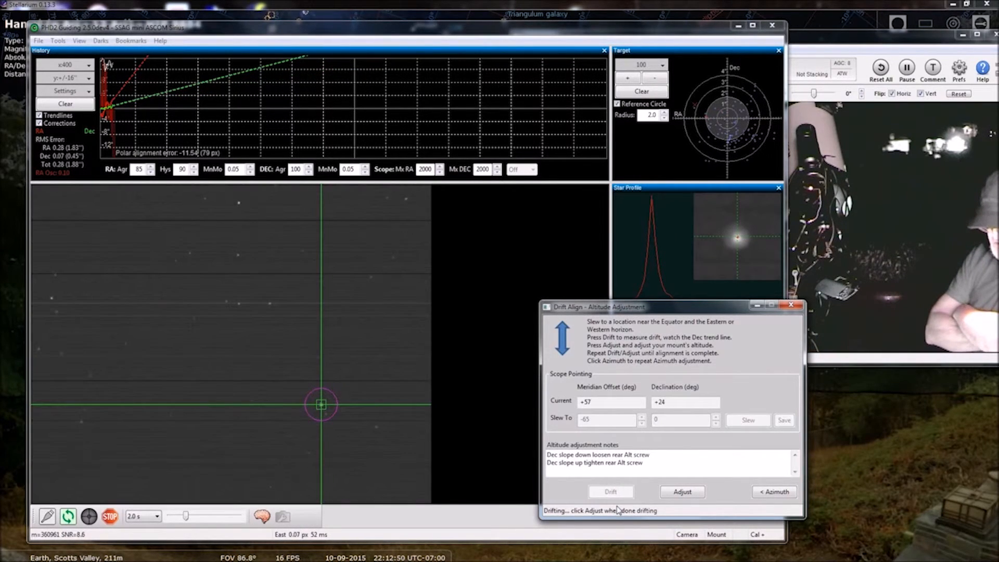
pyautogui.click(609, 491)
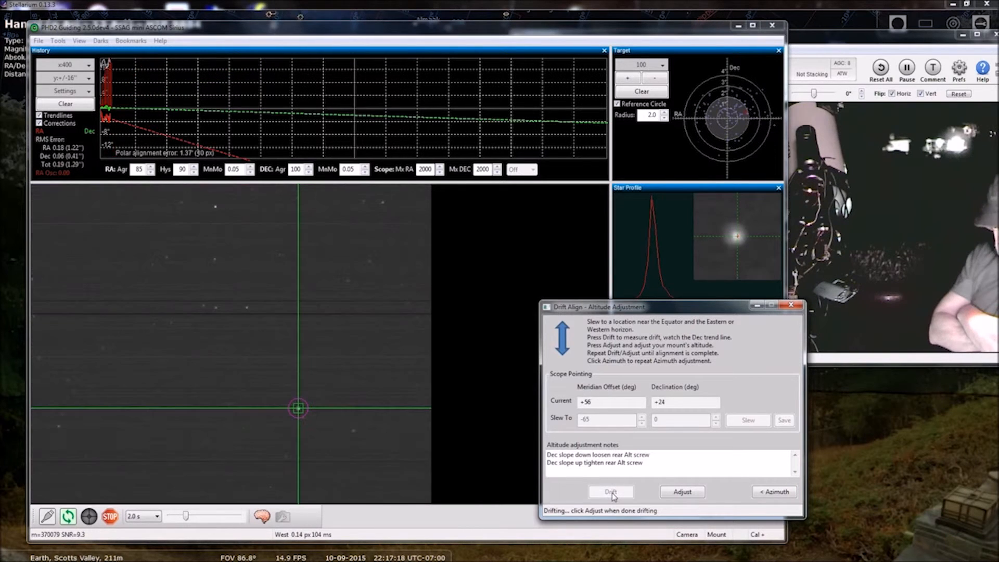